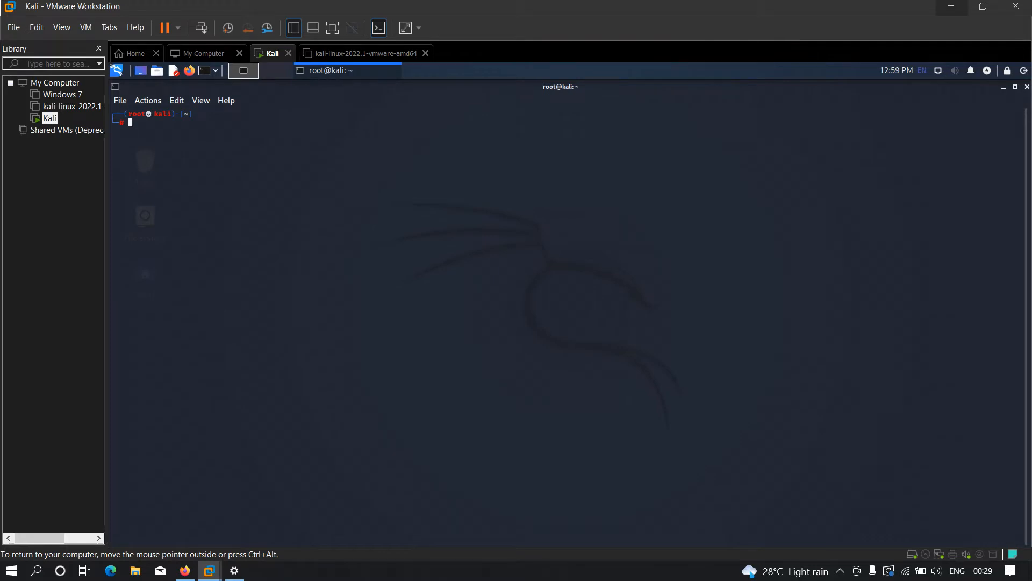
- Switch to a root shell with sudo su and clear the terminal screen
text(sudo poweroff)
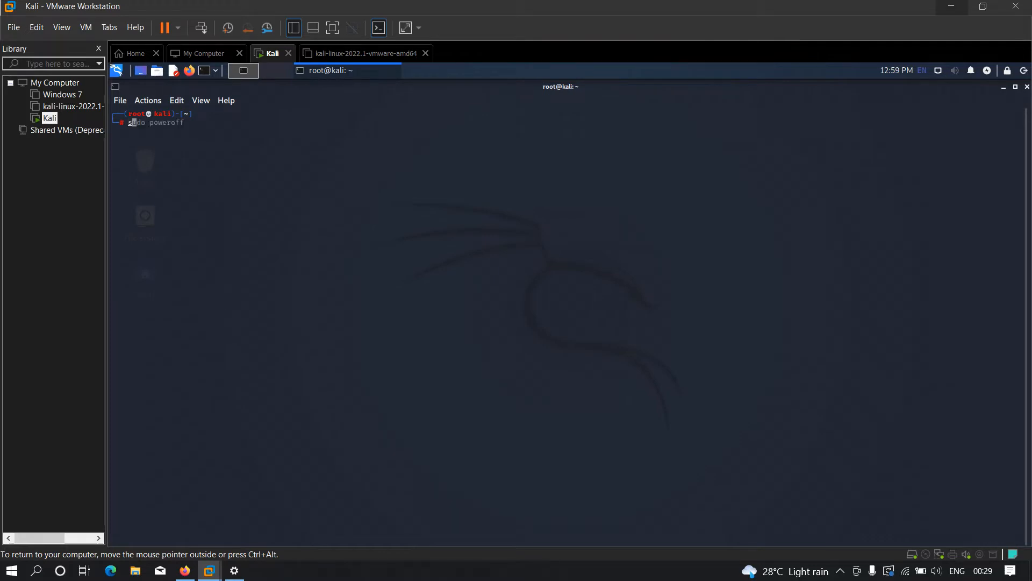
text(sudo su)
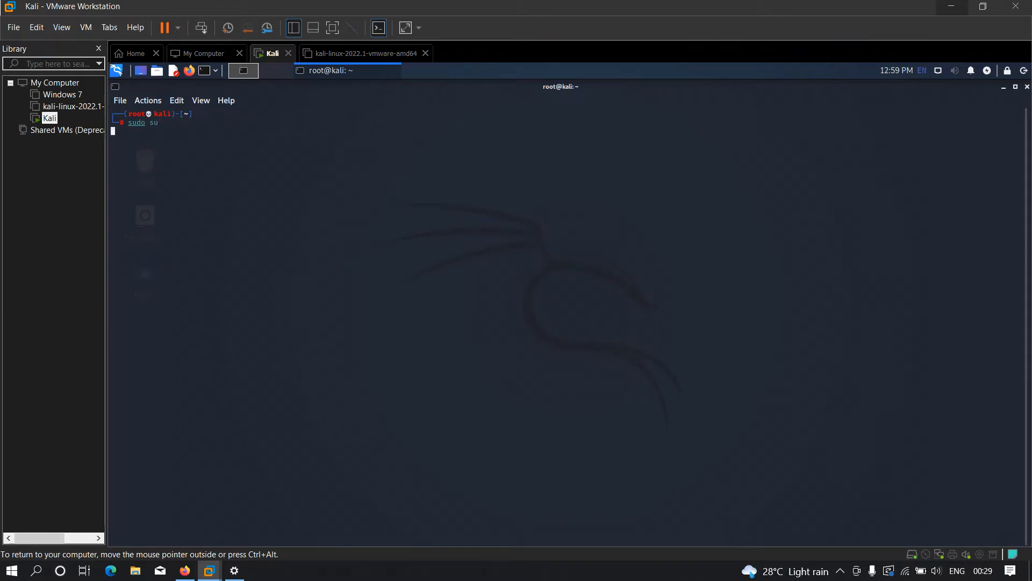
key(Return)
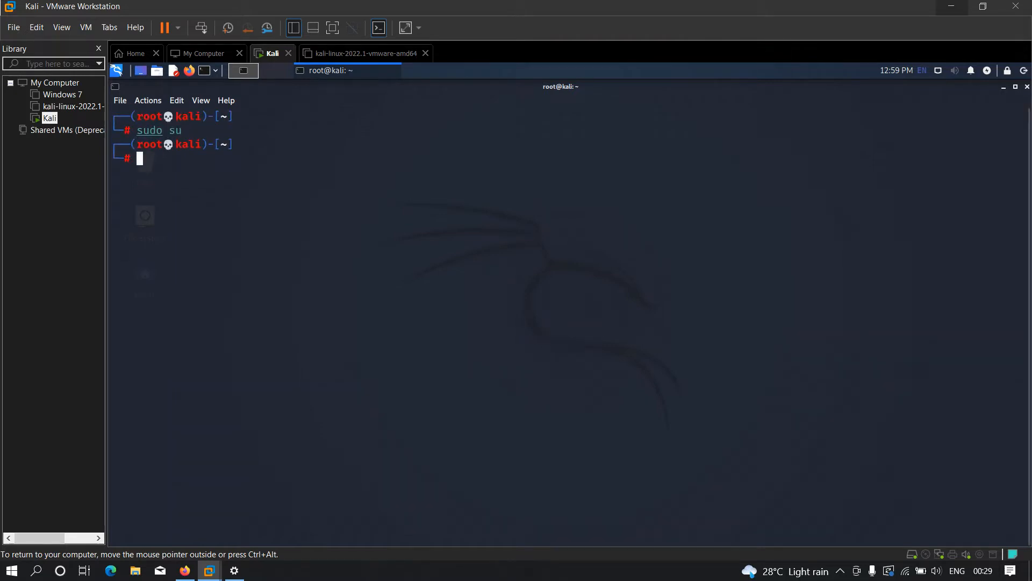
text(clear)
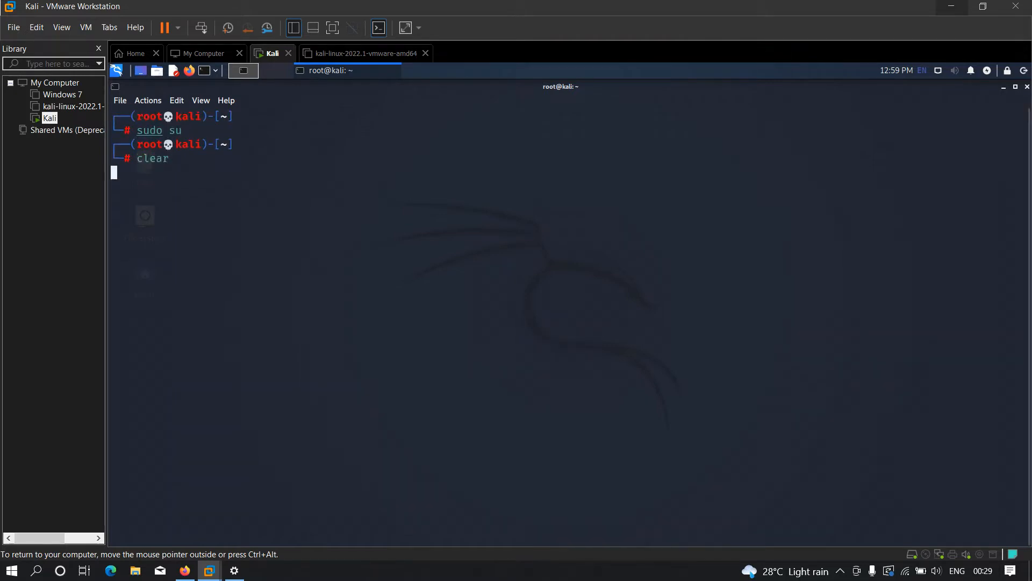
key(Return)
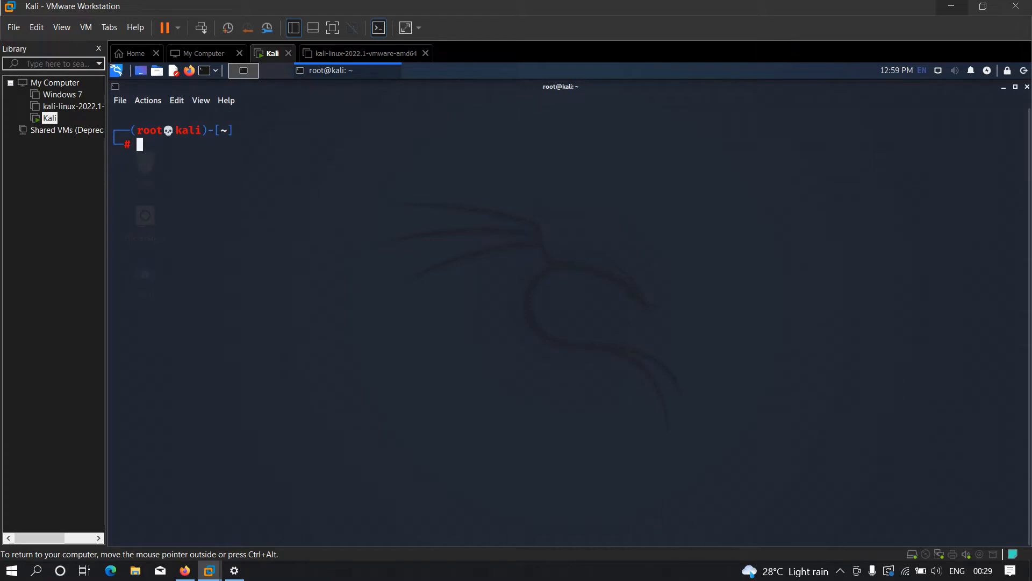
- Launch Ettercap's graphical interface with ettercap -G
text(ettercap -G)
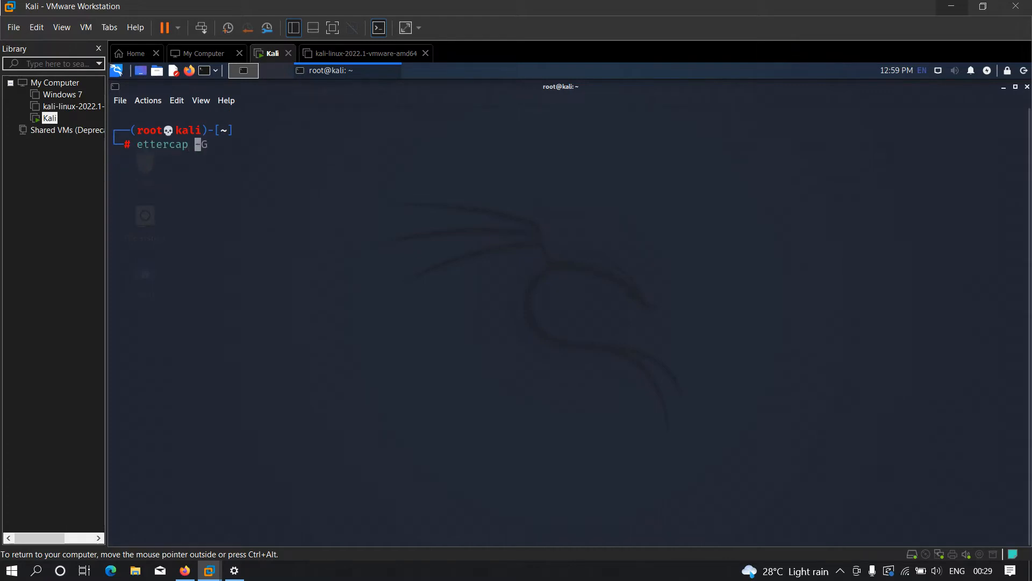
text(-G)
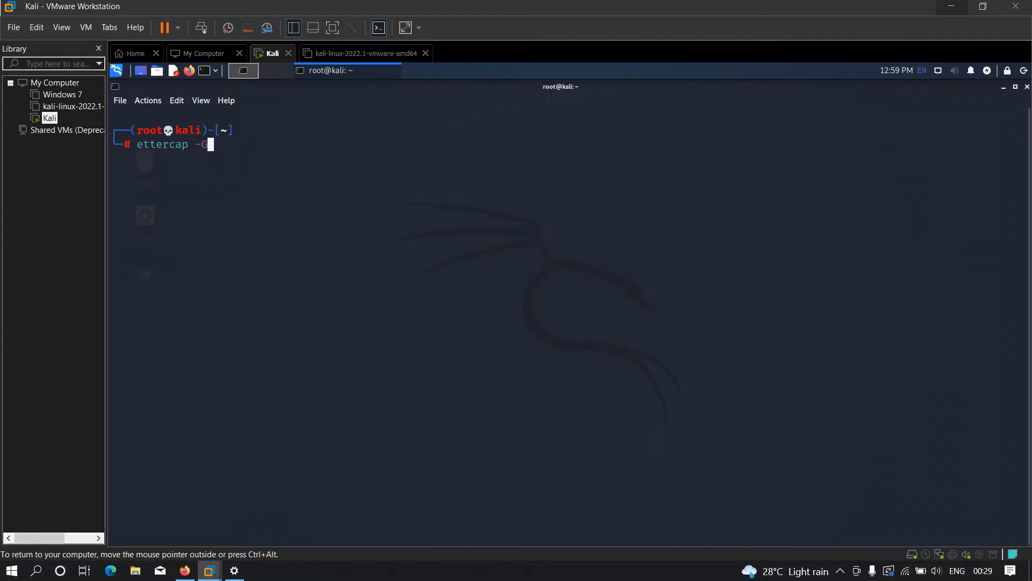
key(Return)
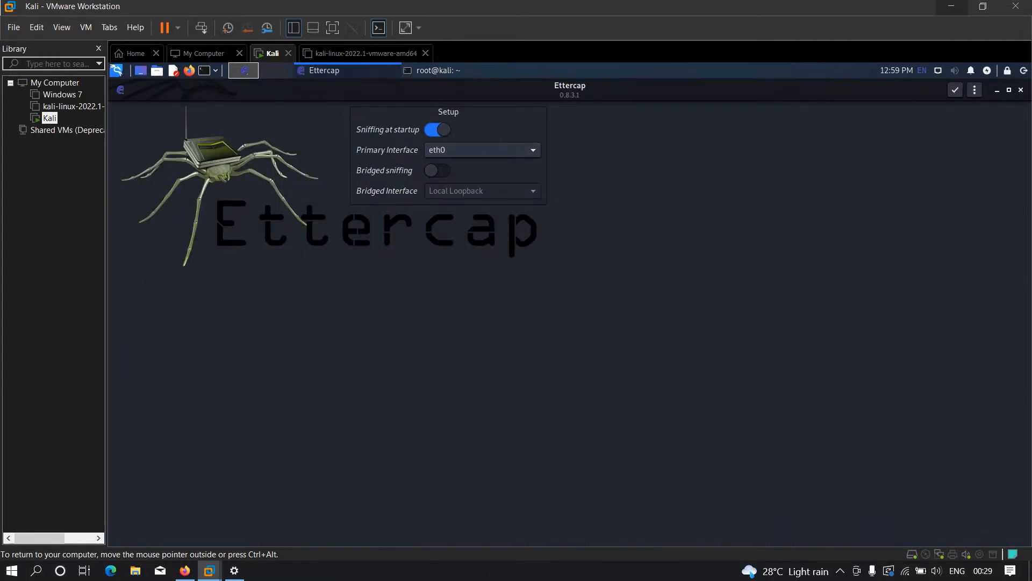
- Turn off sniffing at startup, keep eth0 as primary interface, and accept the setup
click(437, 129)
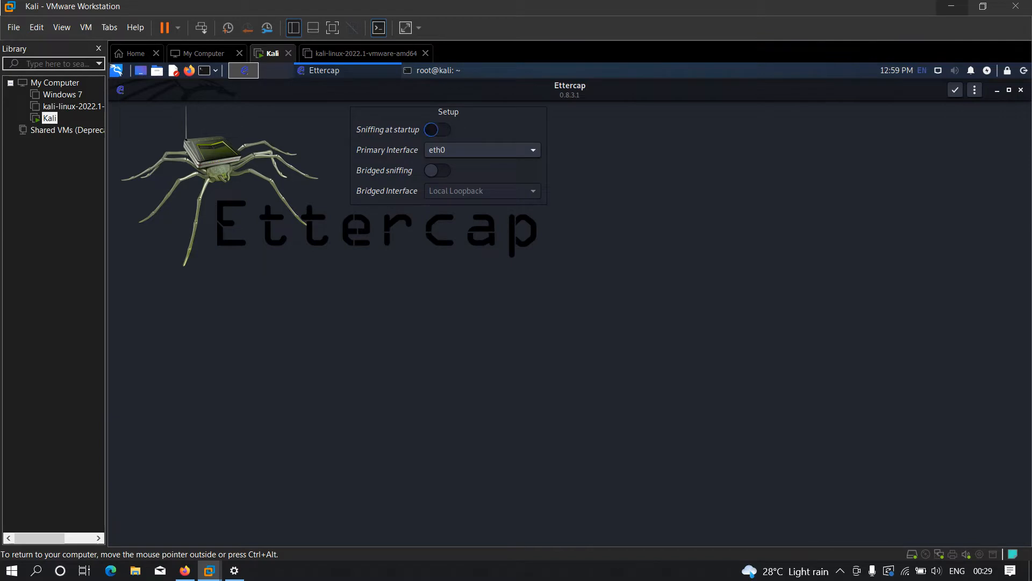
click(437, 129)
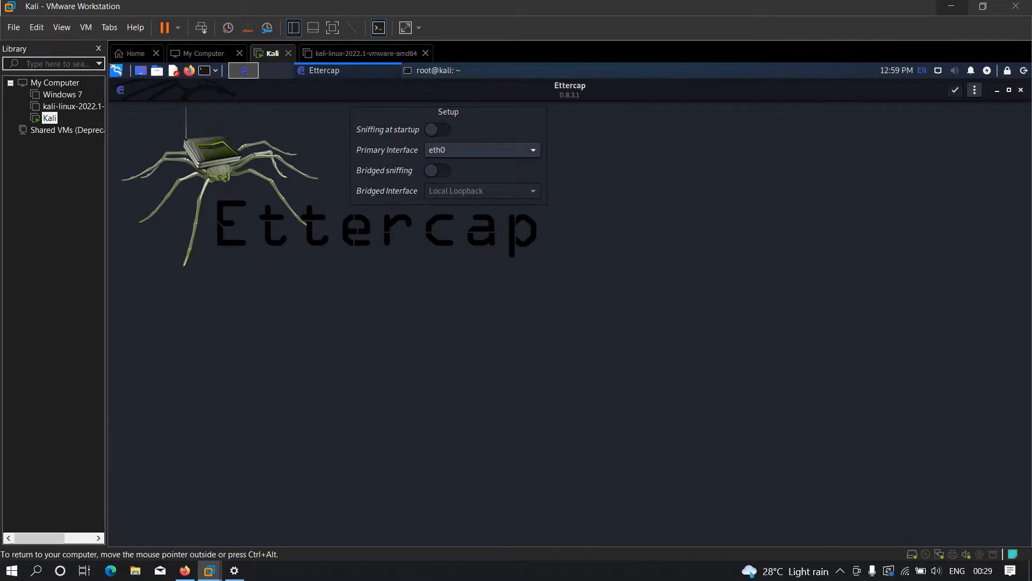
click(954, 90)
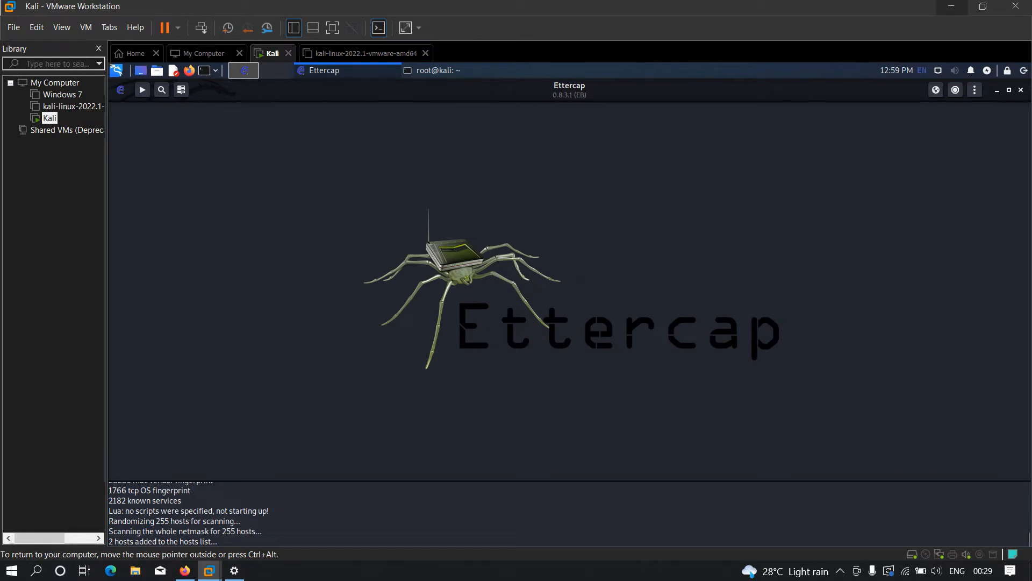
- Show the Hosts list and select the first discovered host, 192.168.229.111
click(974, 90)
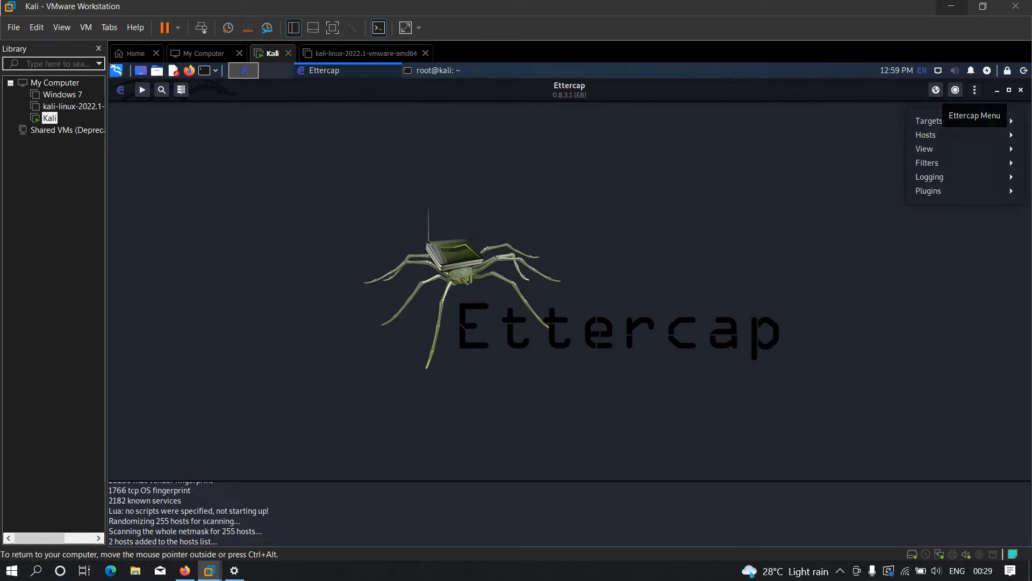
click(926, 135)
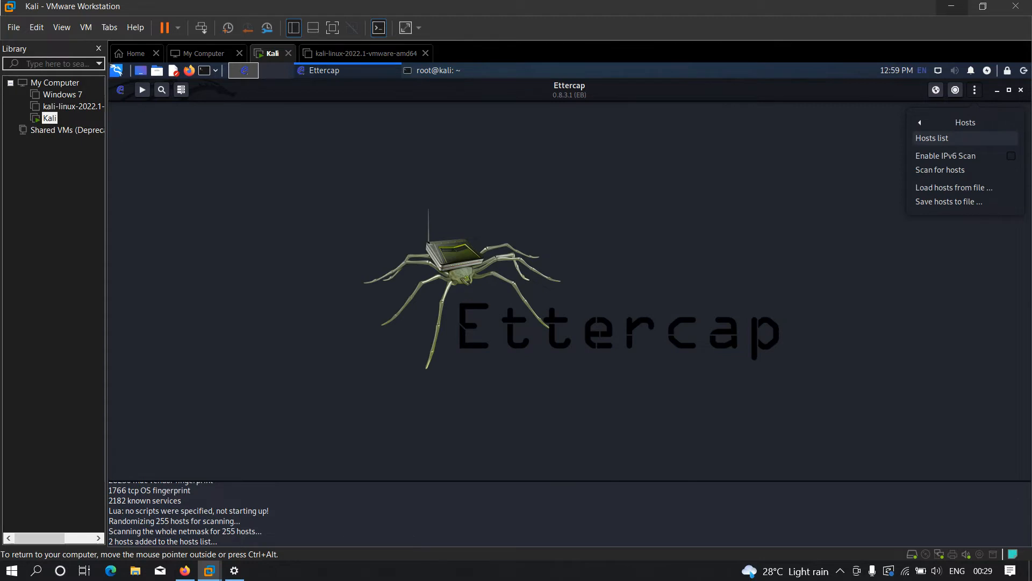
click(931, 138)
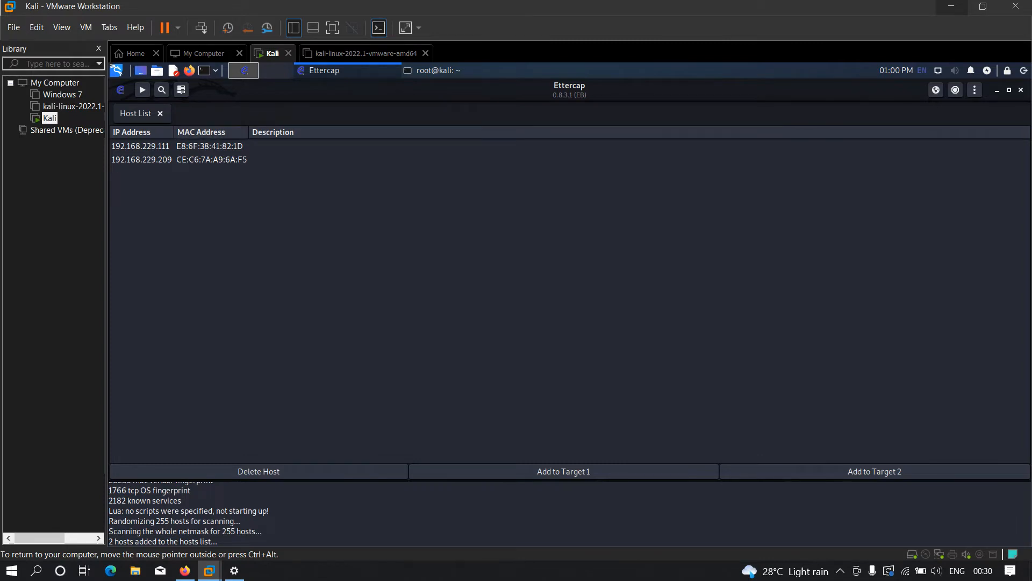
click(141, 146)
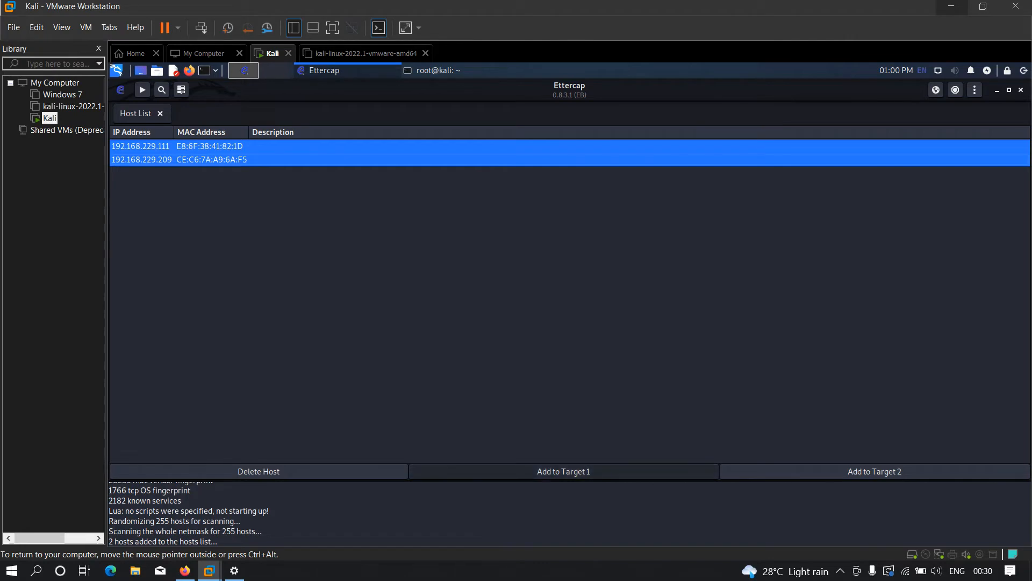
- Add both hosts to TARGET1, launch ARP poisoning with remote sniffing, and start sniffing
click(563, 471)
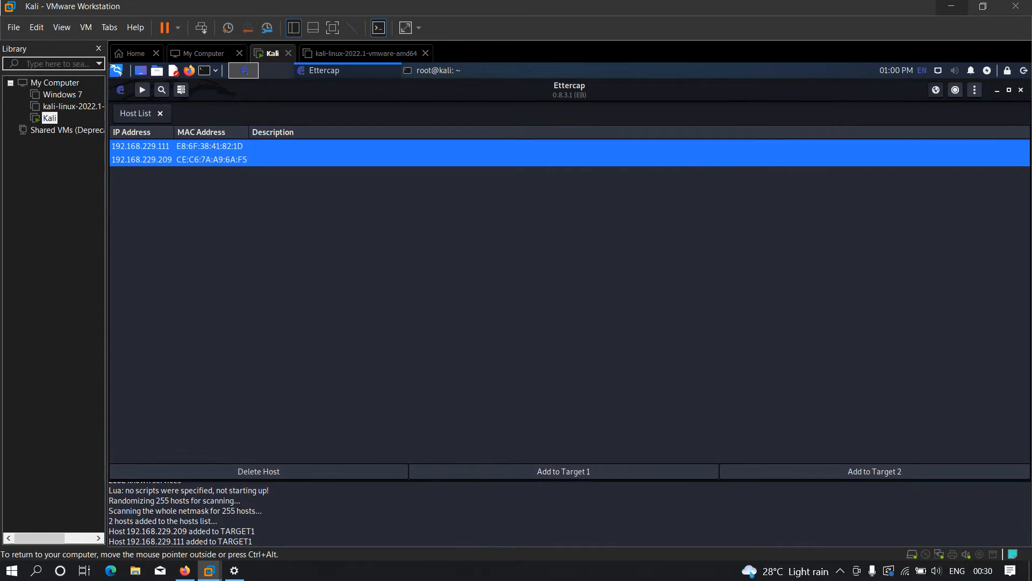
click(955, 90)
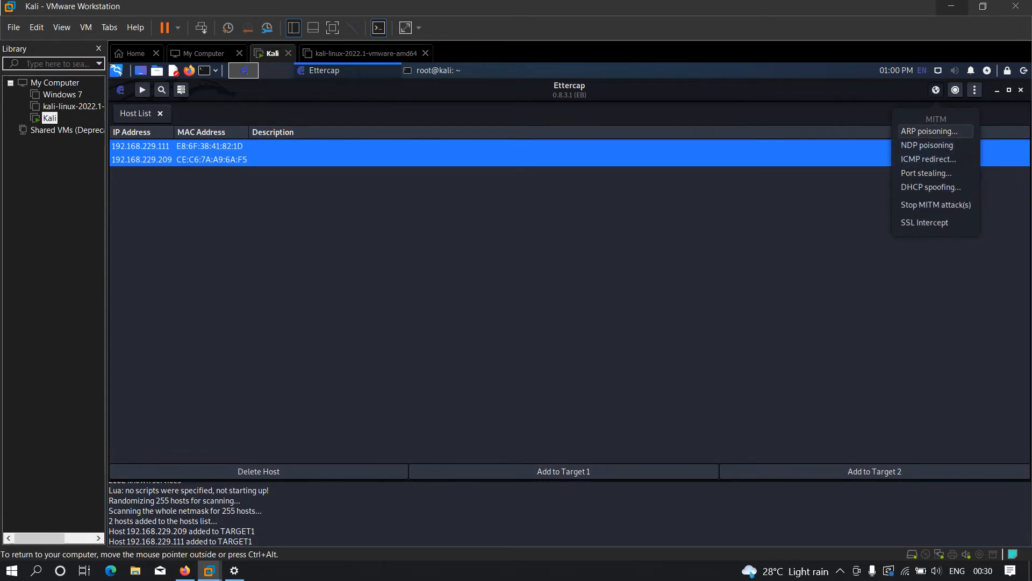
click(930, 132)
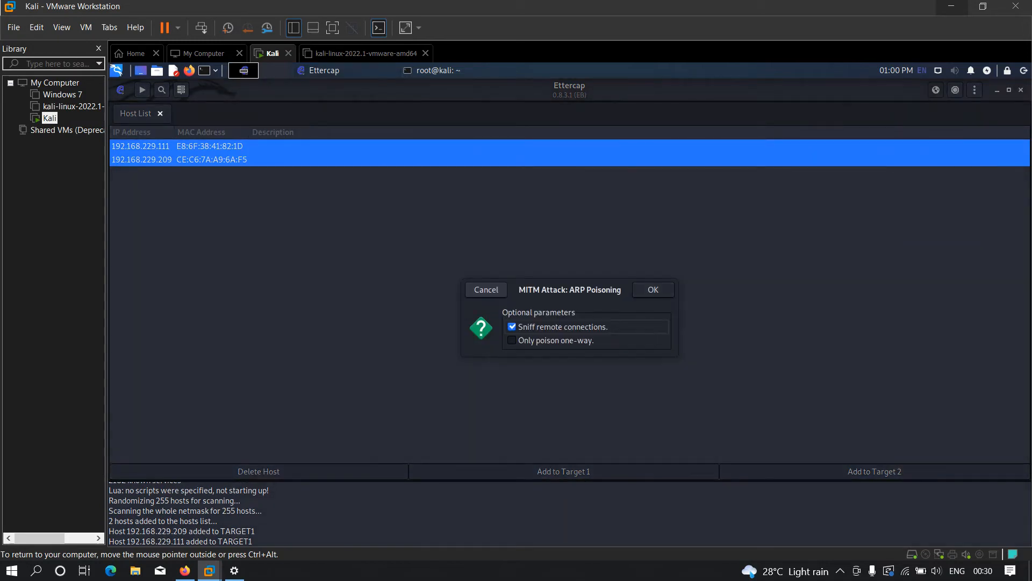
click(651, 290)
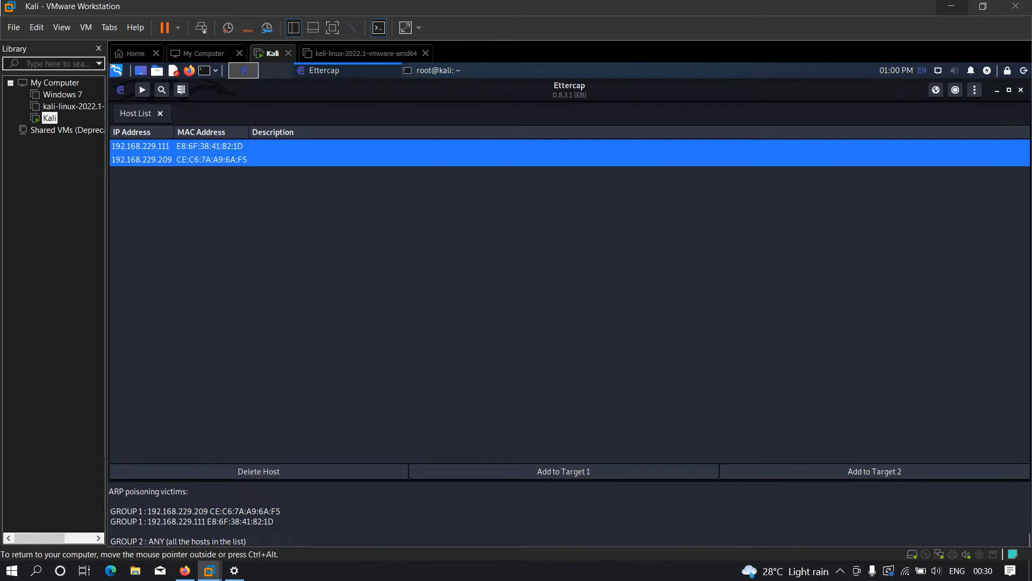
click(141, 88)
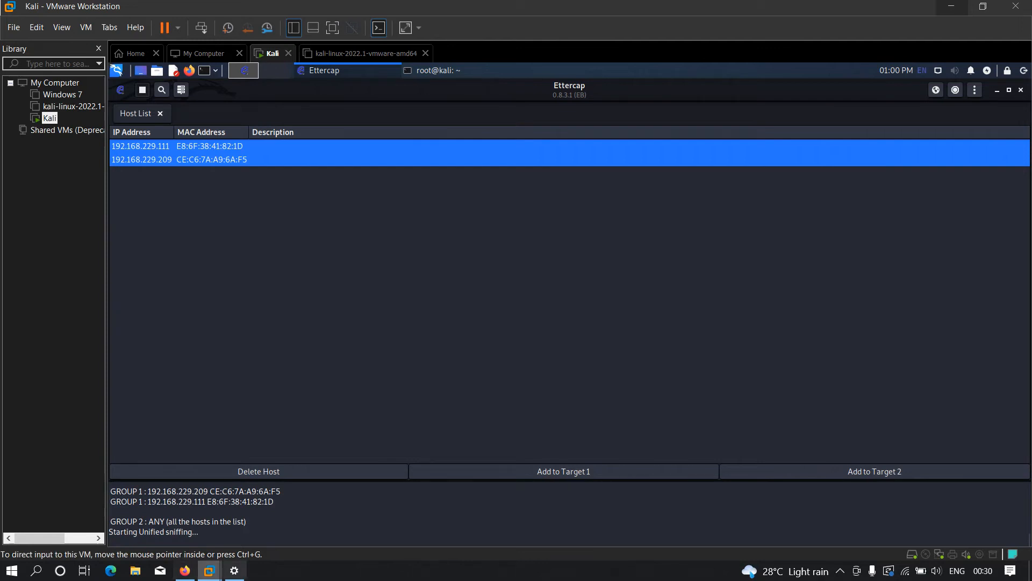
mouse_move(513, 296)
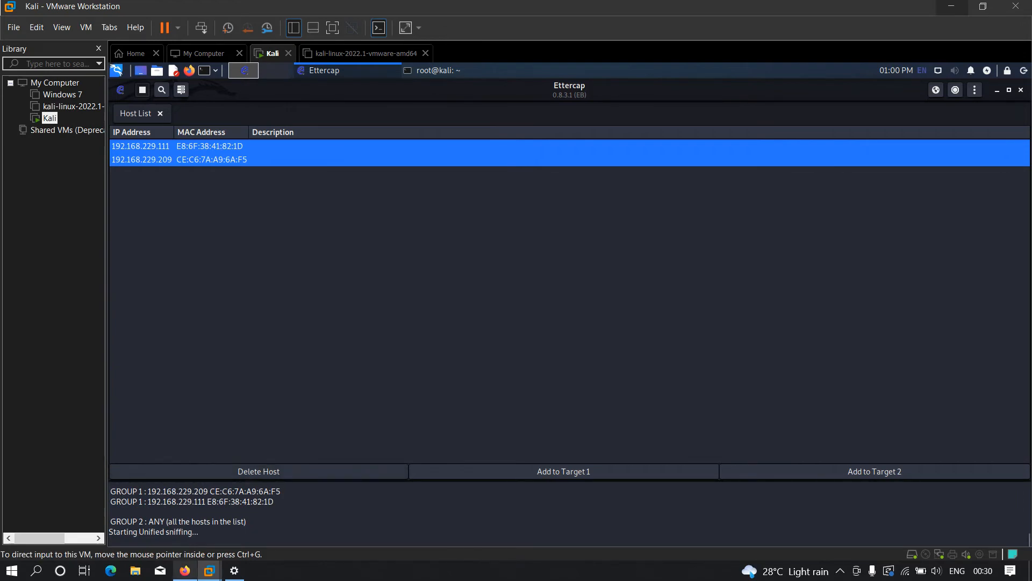
click(184, 569)
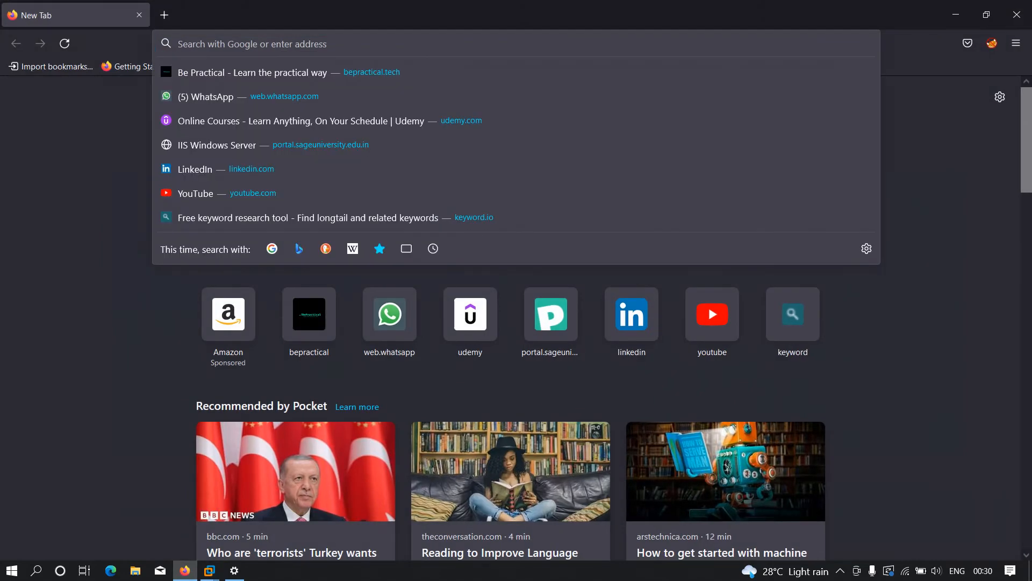
- Load testphp.vulnweb.com in Firefox's address bar
text(testp)
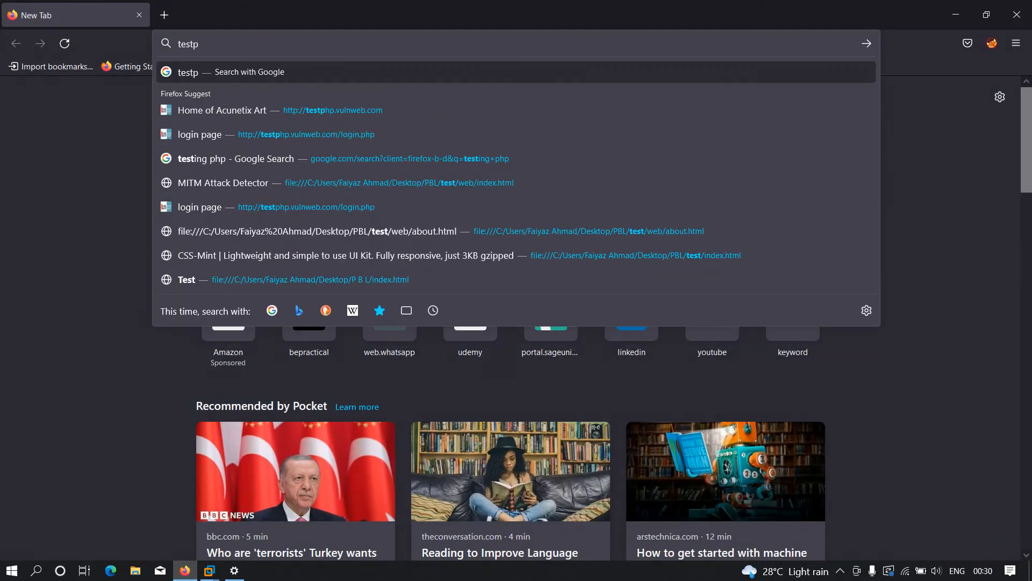
text(ur)
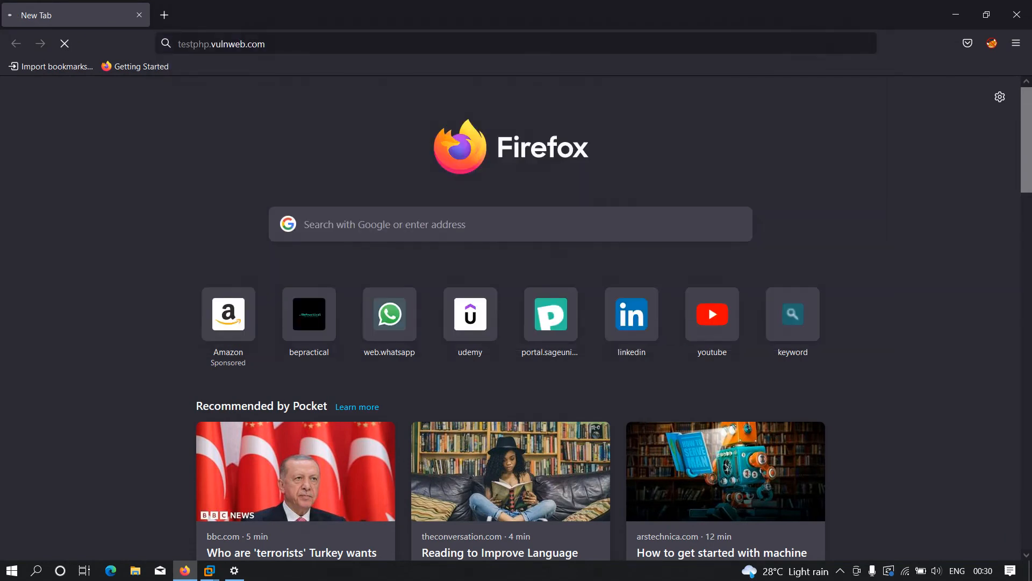
key(Return)
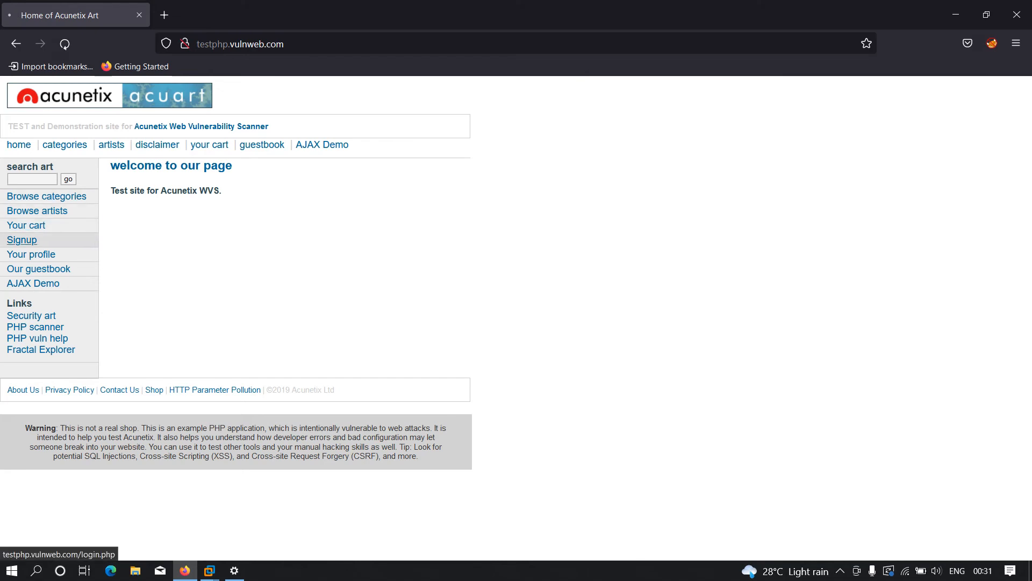
- Submit username test and its password on the login page, declining to save the login
click(21, 240)
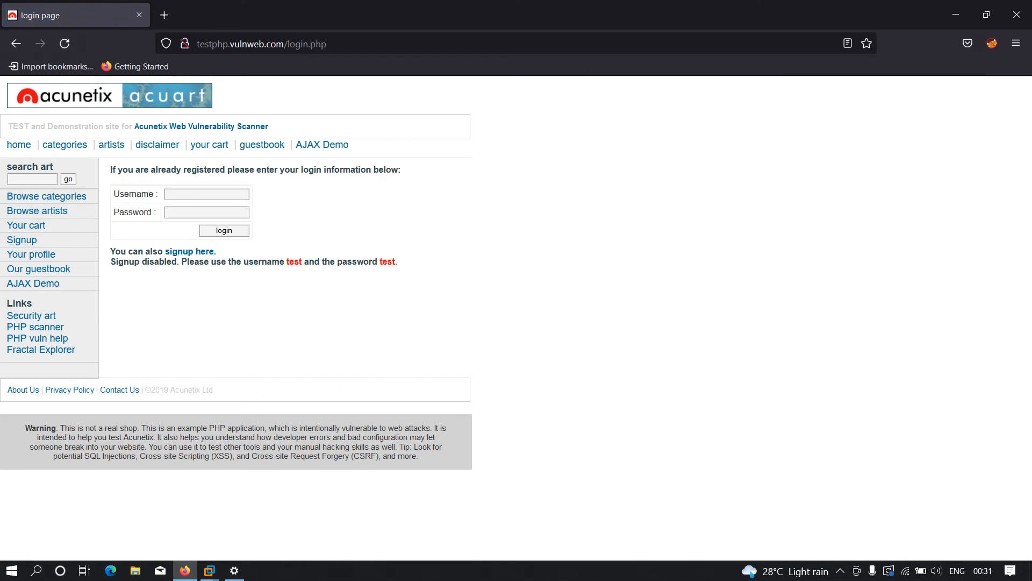
mouse_move(209, 144)
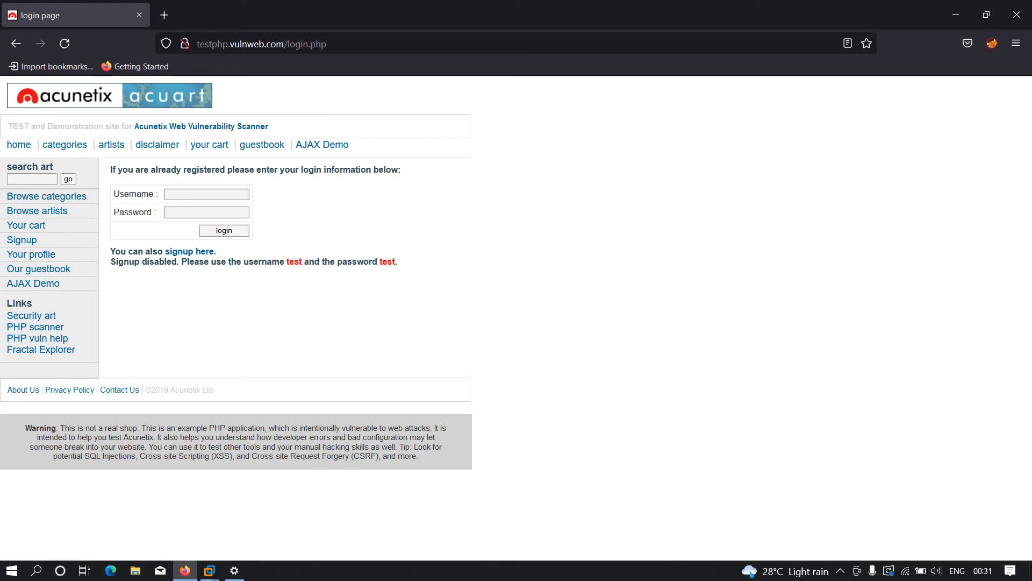
click(206, 194)
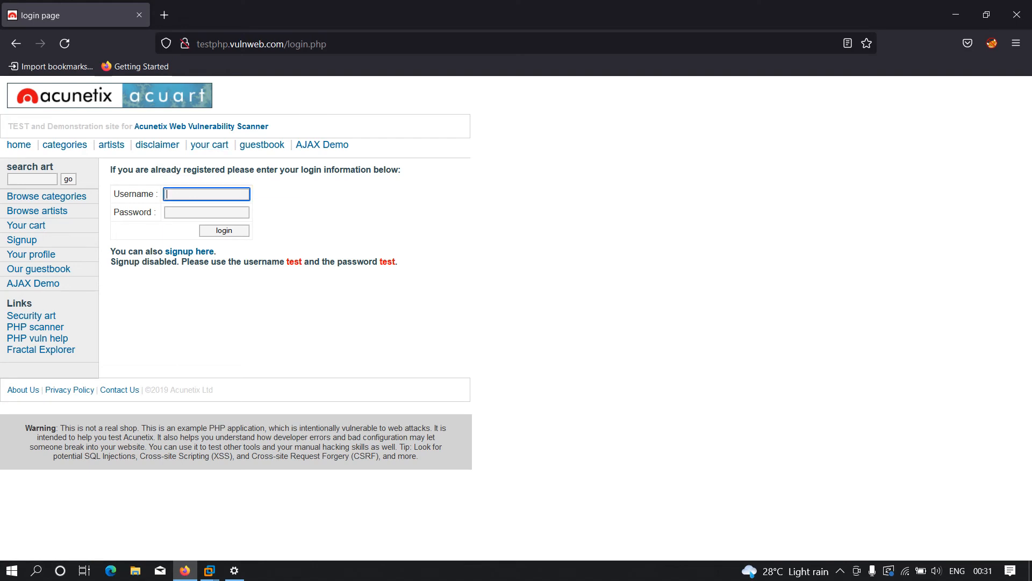
text(test)
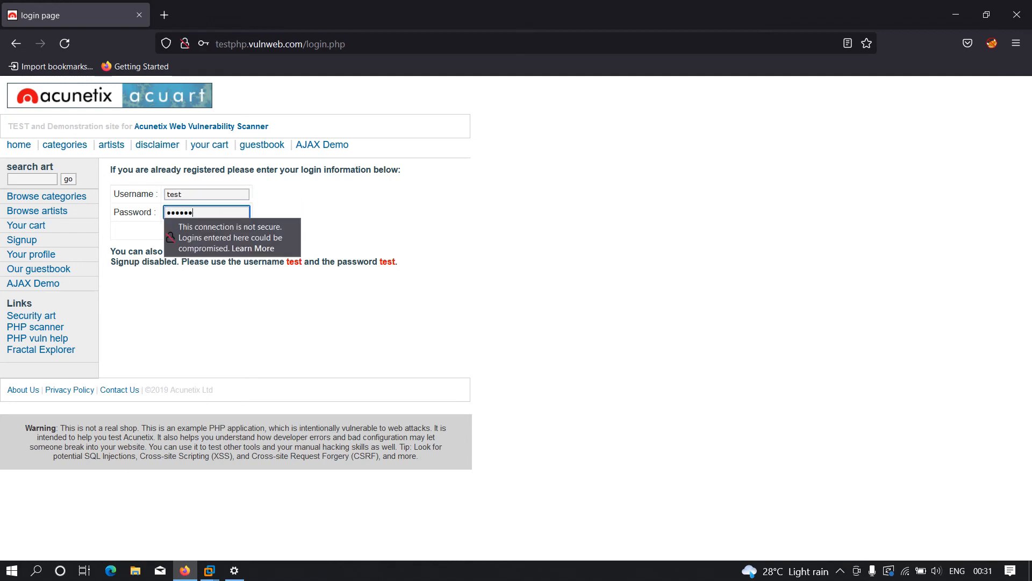
text(test)
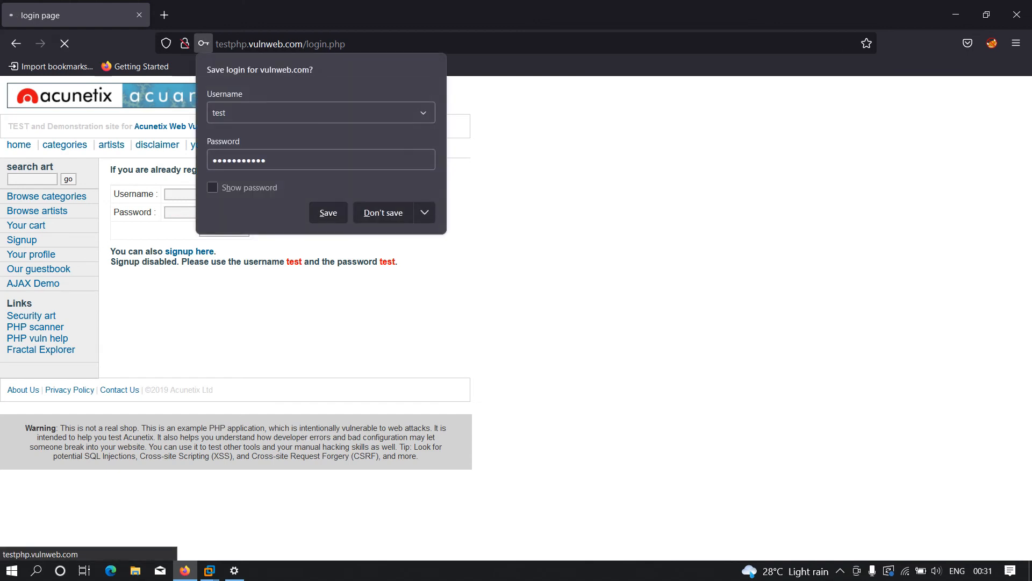
click(382, 212)
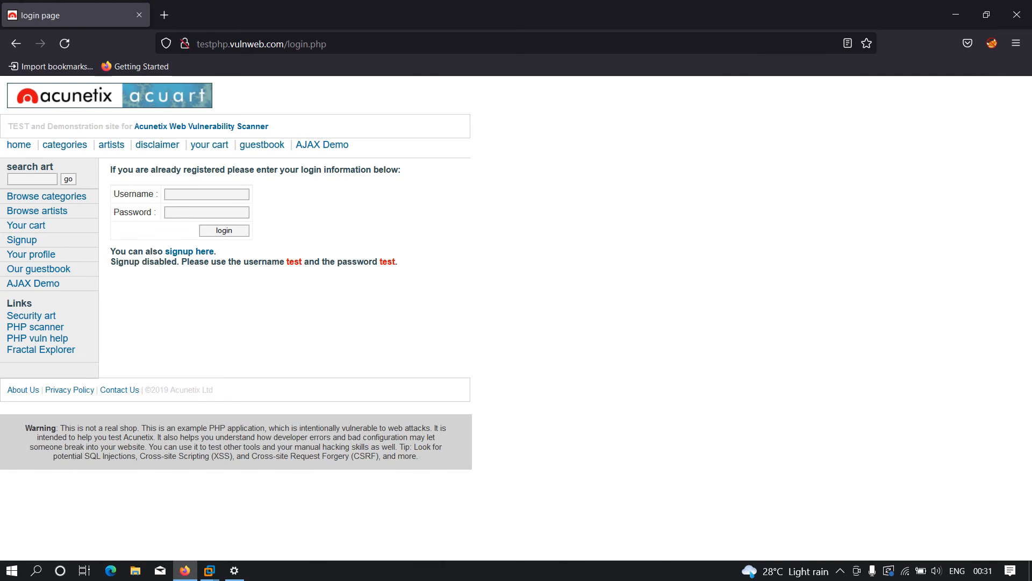
click(209, 570)
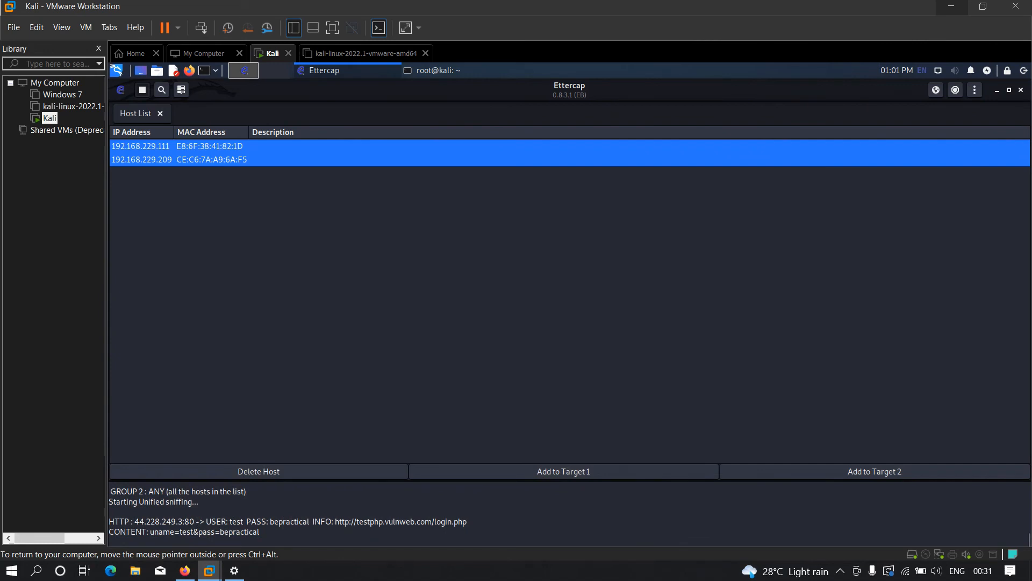
- Highlight the captured username test in Ettercap's HTTP USER/PASS log line
double_click(234, 522)
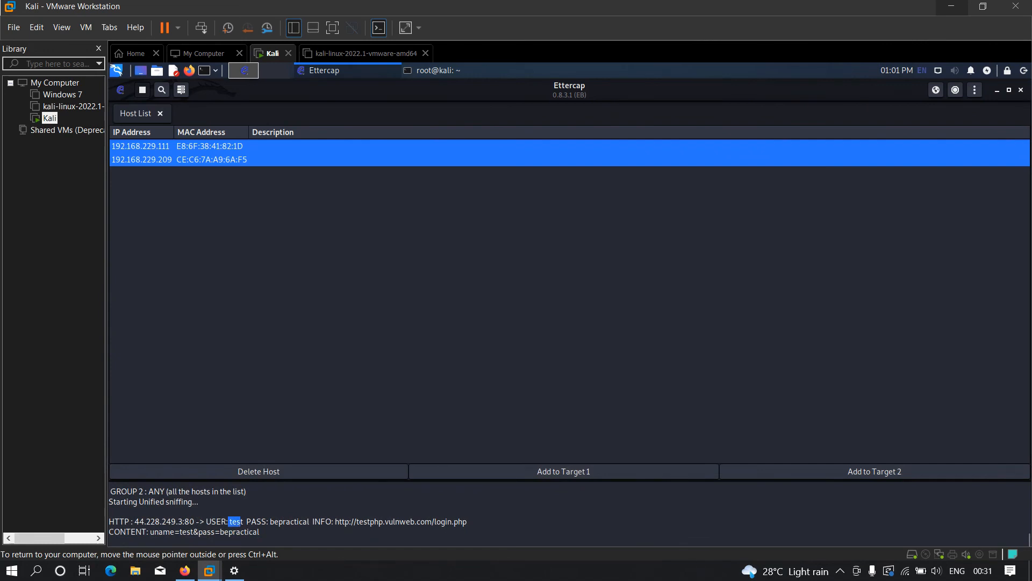